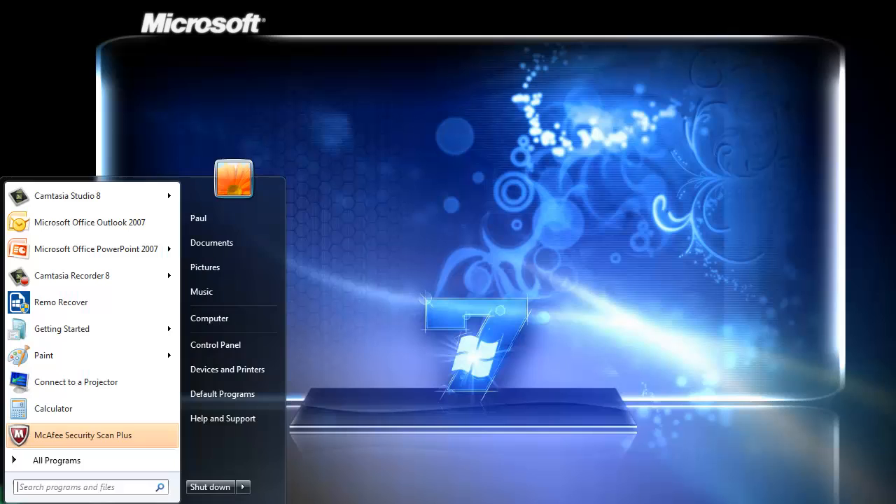
{"action": "mouse_move", "coordinate": [3, 473]}
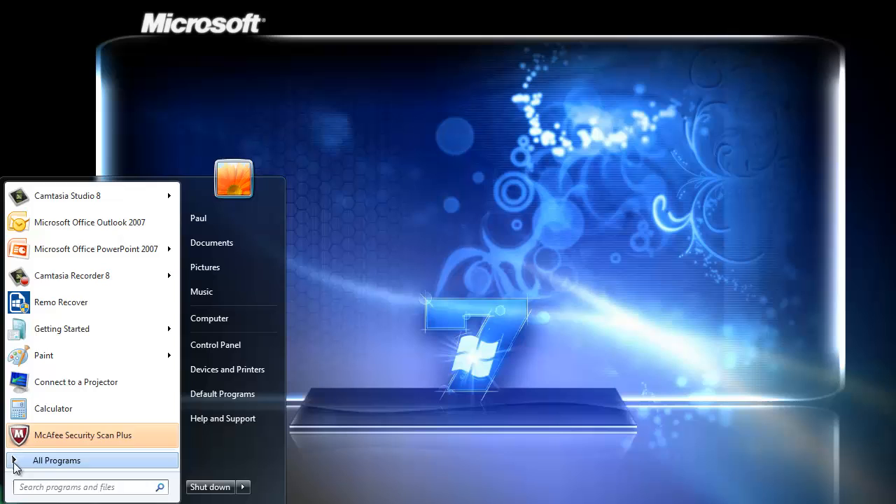
Launch System Restore from Start > All Programs > Accessories > System Tools
{"action": "left_click", "coordinate": [56, 460]}
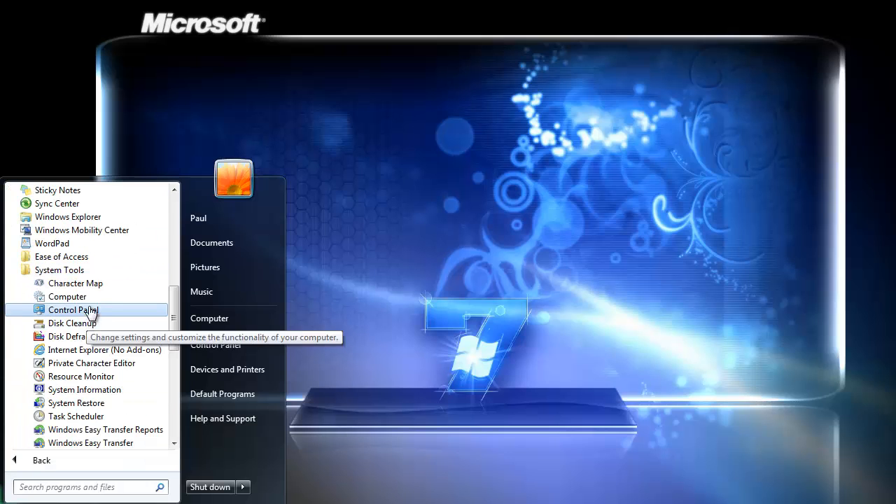
{"action": "left_click", "coordinate": [77, 403]}
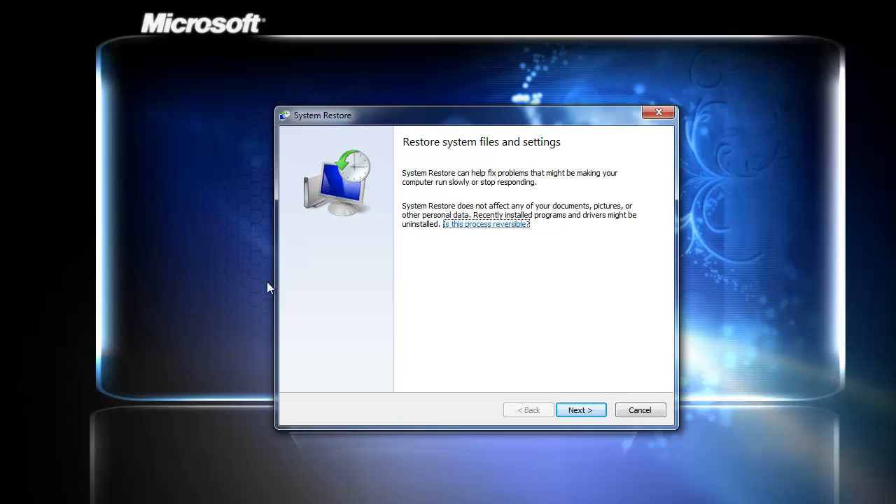
{"action": "mouse_move", "coordinate": [495, 247]}
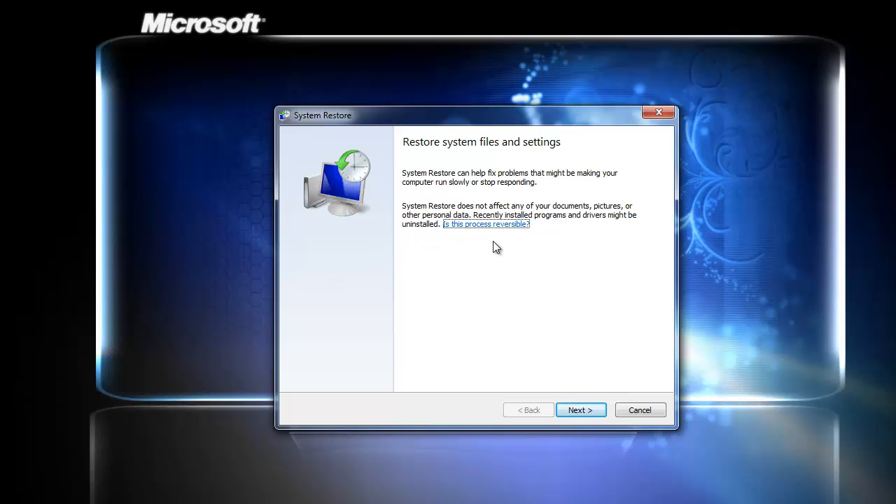
Proceed to the restore point list and choose the 8/20/2013 10:24:22 PM Windows Update point
{"action": "left_click", "coordinate": [580, 408]}
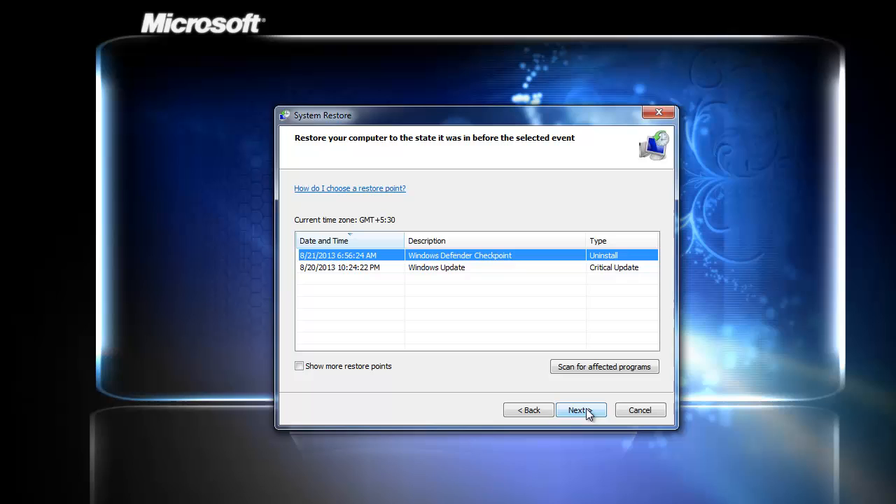
{"action": "mouse_move", "coordinate": [501, 329]}
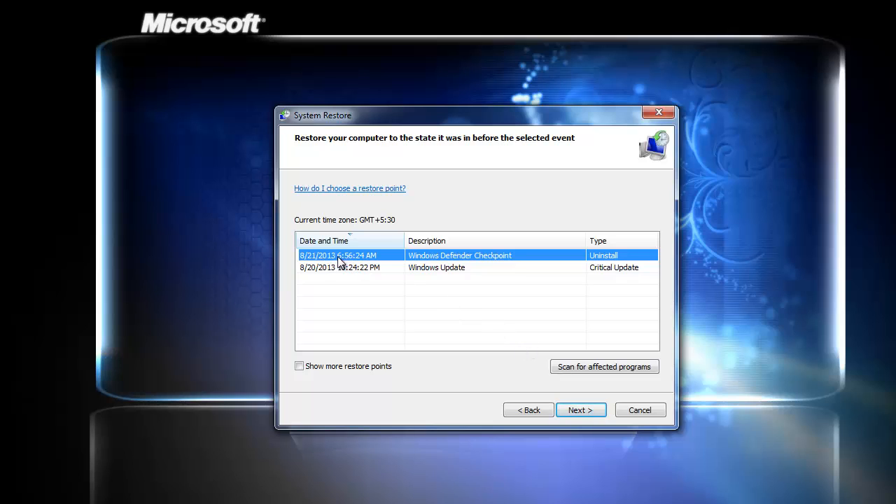
{"action": "mouse_move", "coordinate": [349, 273]}
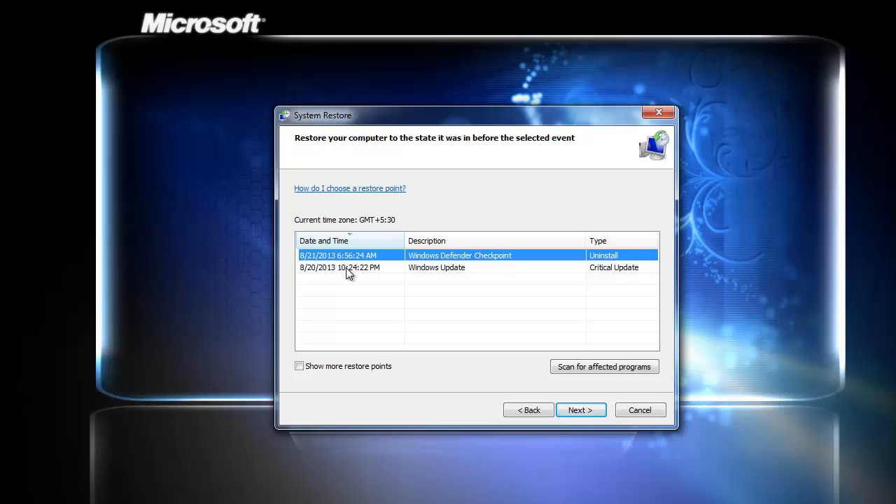
{"action": "mouse_move", "coordinate": [408, 277]}
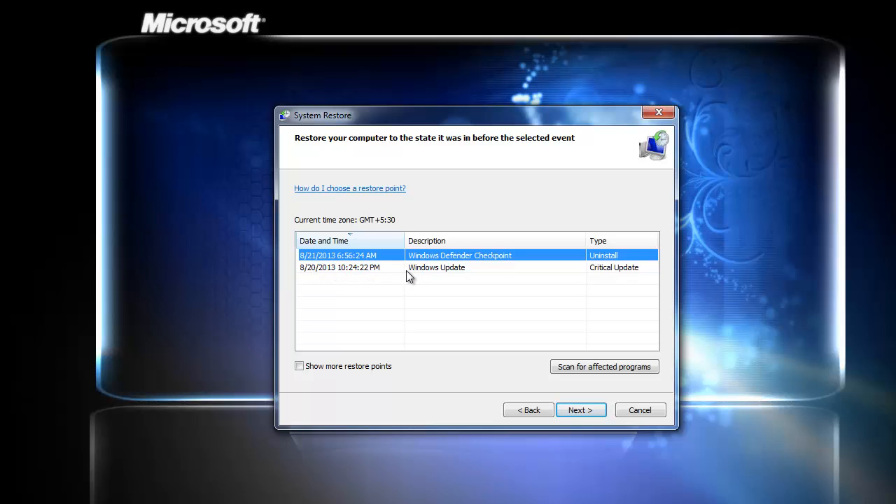
{"action": "mouse_move", "coordinate": [357, 272]}
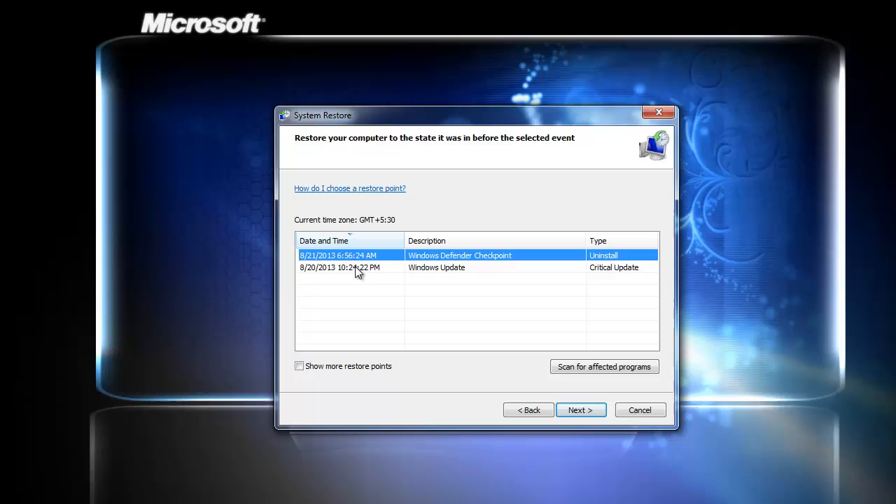
{"action": "mouse_move", "coordinate": [391, 271]}
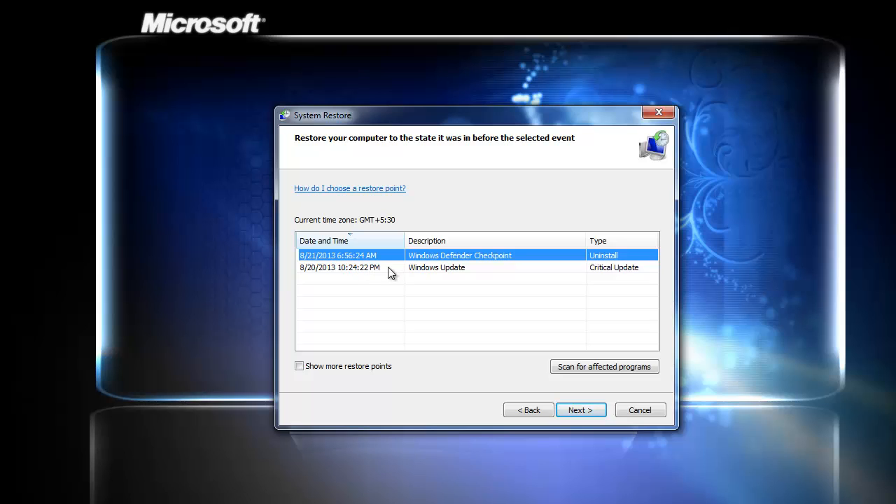
{"action": "left_click", "coordinate": [385, 268]}
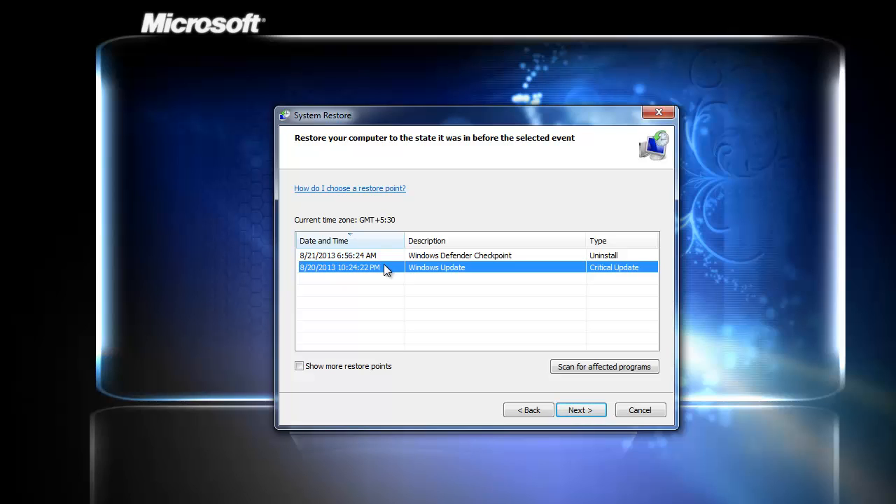
{"action": "mouse_move", "coordinate": [363, 255]}
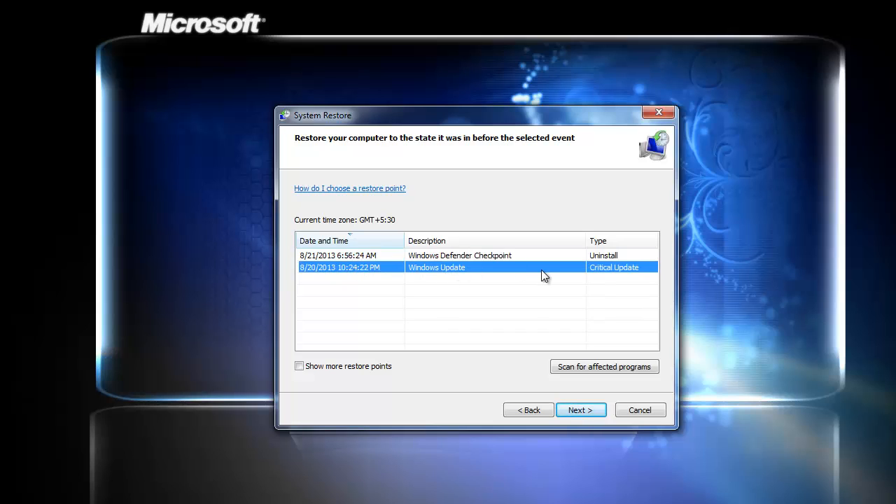
{"action": "mouse_move", "coordinate": [554, 271]}
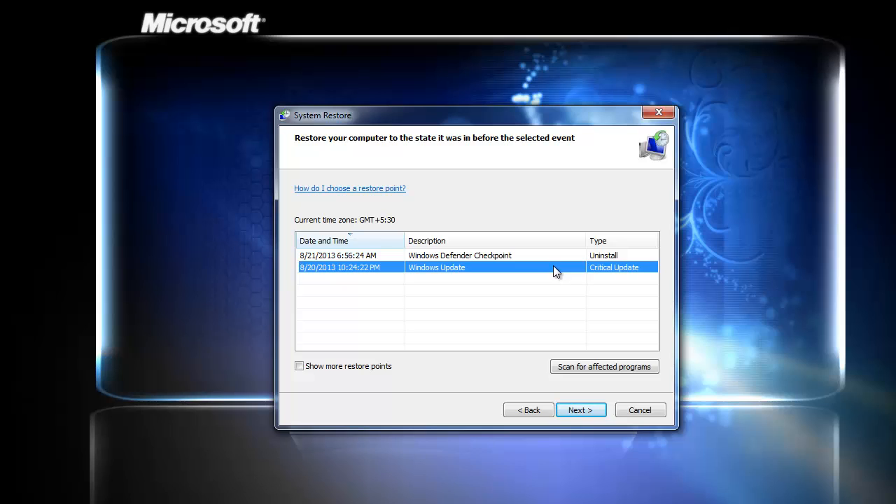
{"action": "mouse_move", "coordinate": [329, 269]}
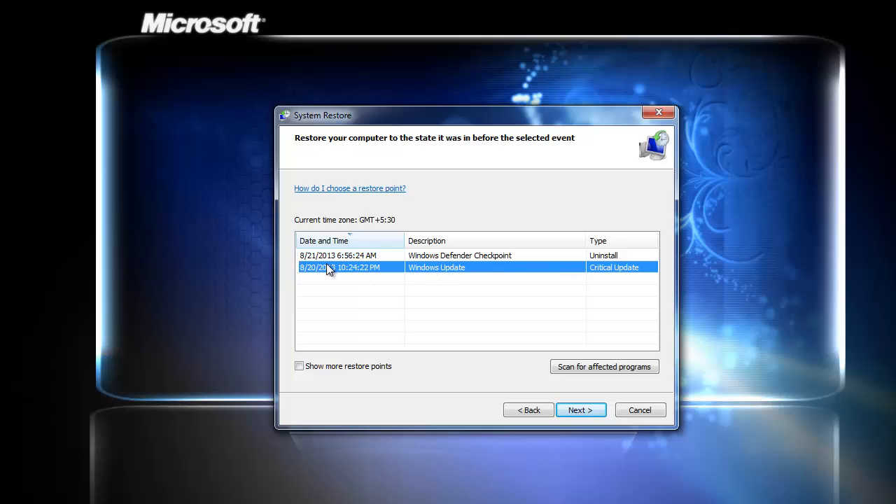
{"action": "mouse_move", "coordinate": [496, 282]}
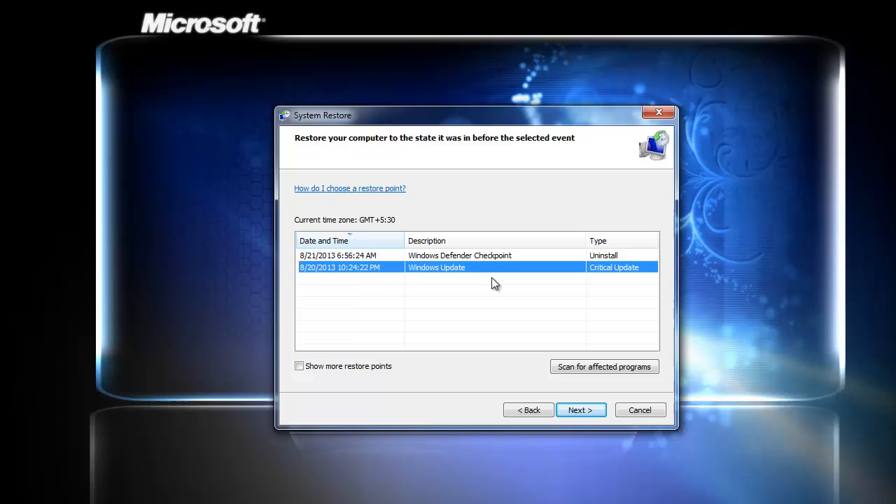
{"action": "mouse_move", "coordinate": [587, 277]}
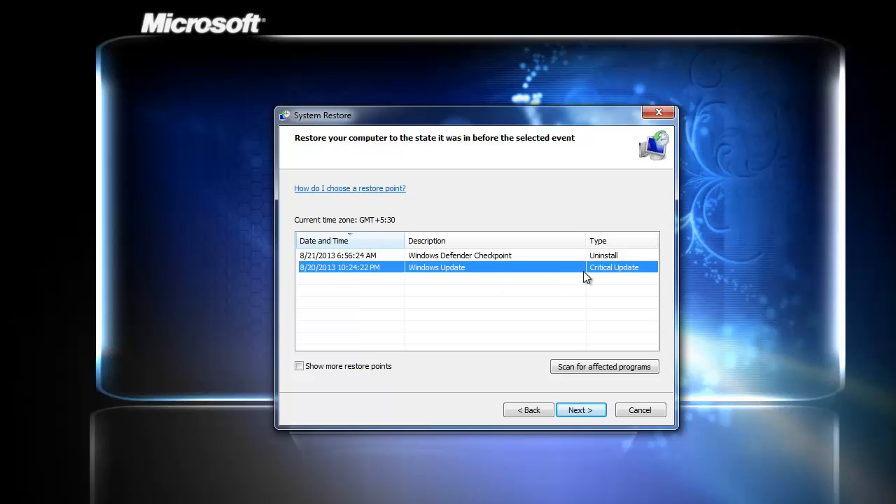
{"action": "mouse_move", "coordinate": [633, 343]}
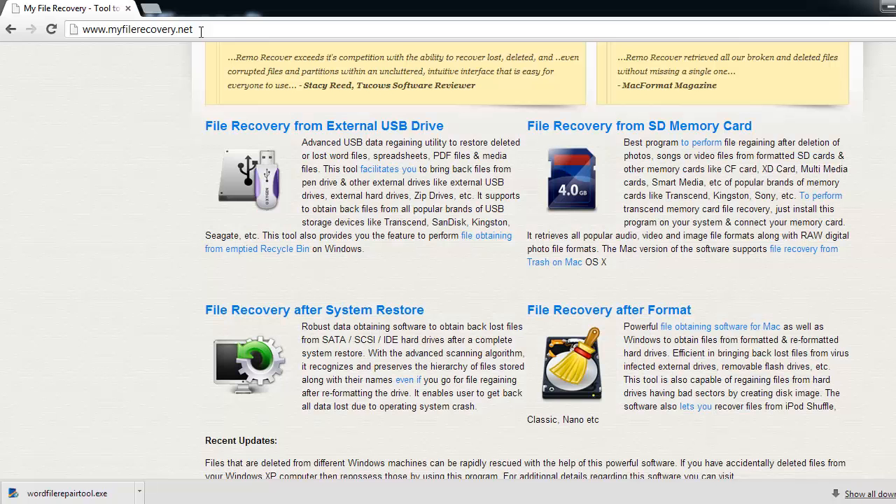
Download the Remo Recover trial installer from the myfilerecovery.net article and run it
{"action": "left_click", "coordinate": [140, 30]}
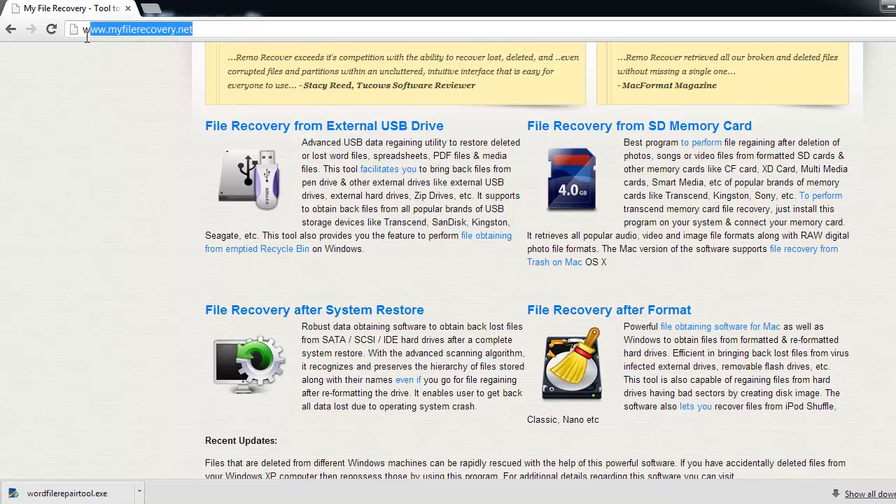
{"action": "left_click", "coordinate": [79, 137]}
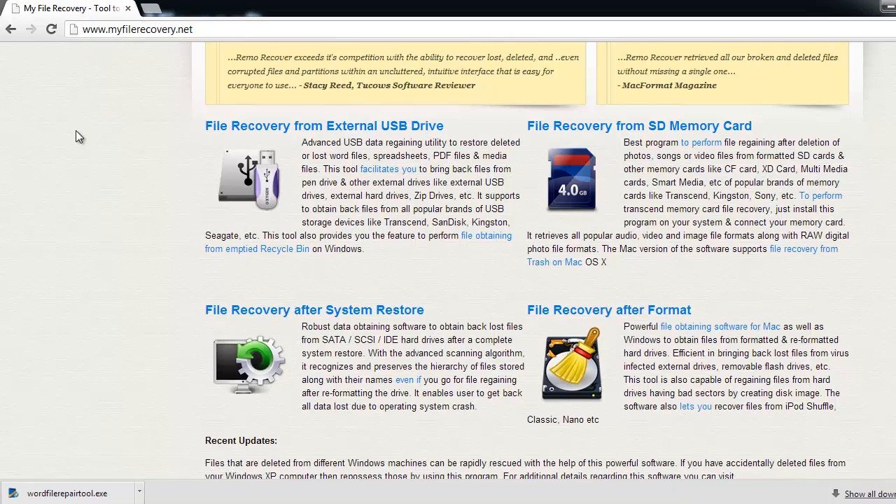
{"action": "mouse_move", "coordinate": [98, 137]}
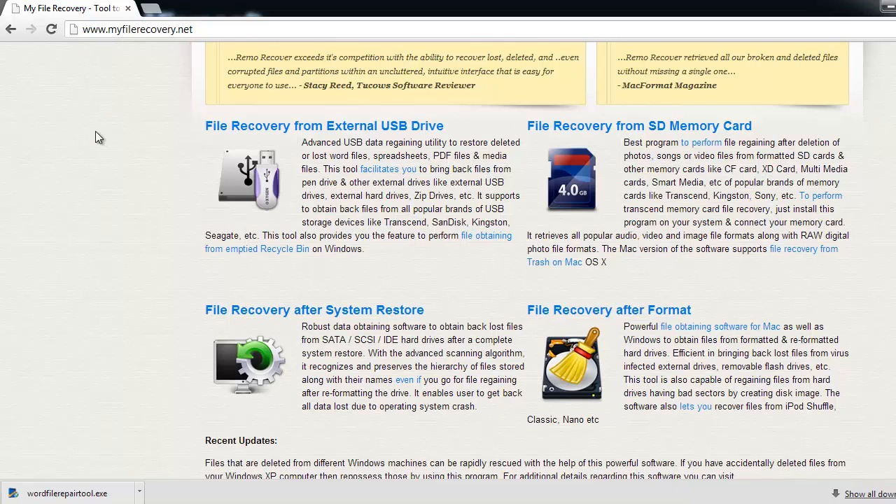
{"action": "mouse_move", "coordinate": [314, 309]}
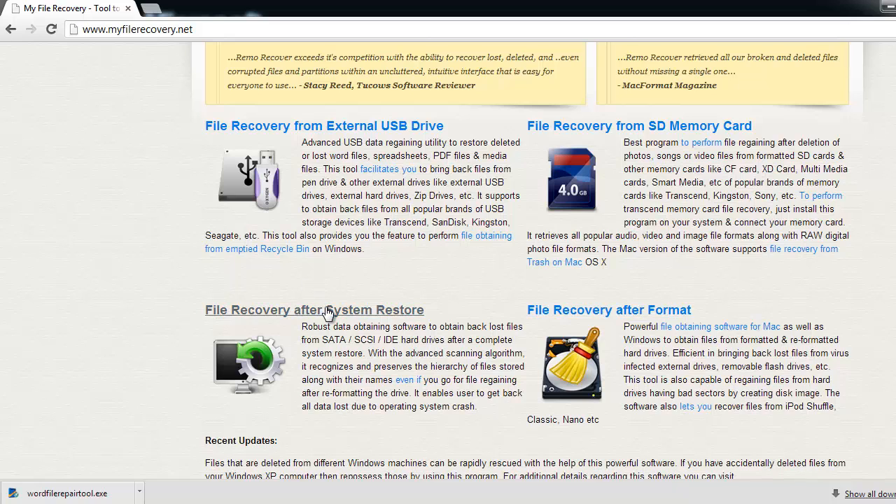
{"action": "mouse_move", "coordinate": [313, 309]}
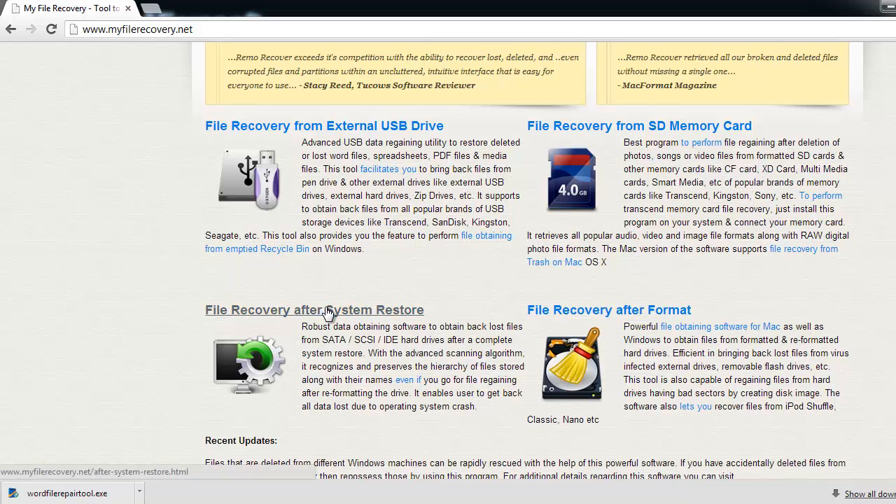
{"action": "left_click", "coordinate": [314, 310]}
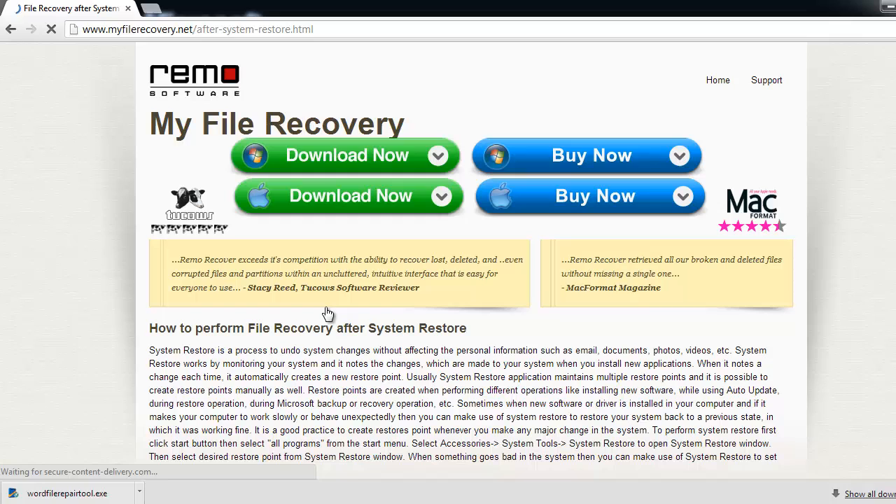
{"action": "left_click", "coordinate": [345, 154]}
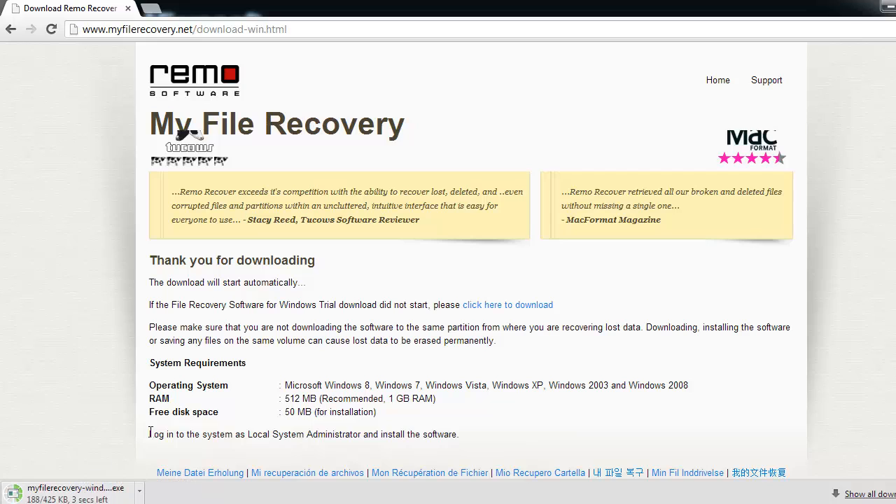
{"action": "mouse_move", "coordinate": [688, 126]}
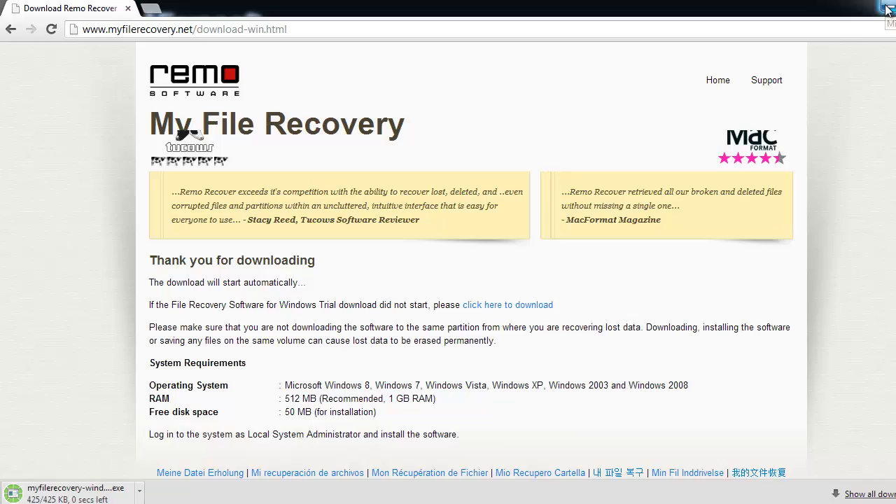
{"action": "left_click", "coordinate": [887, 9]}
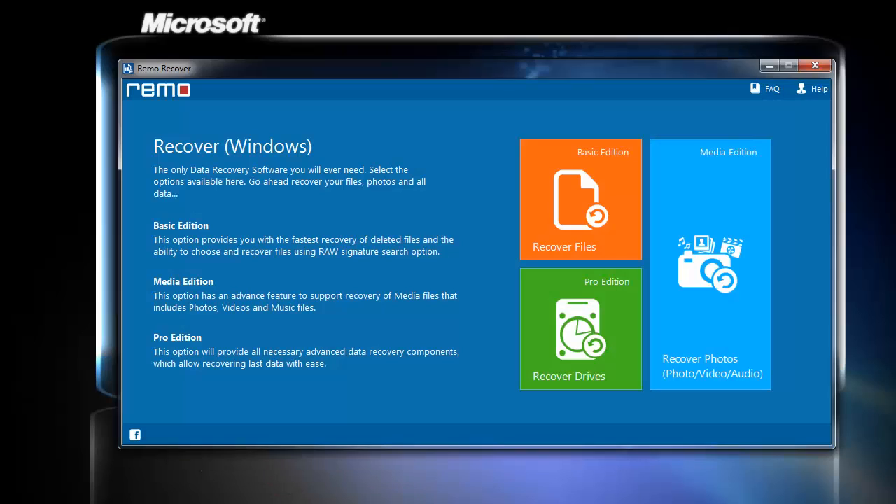
{"action": "mouse_move", "coordinate": [596, 290]}
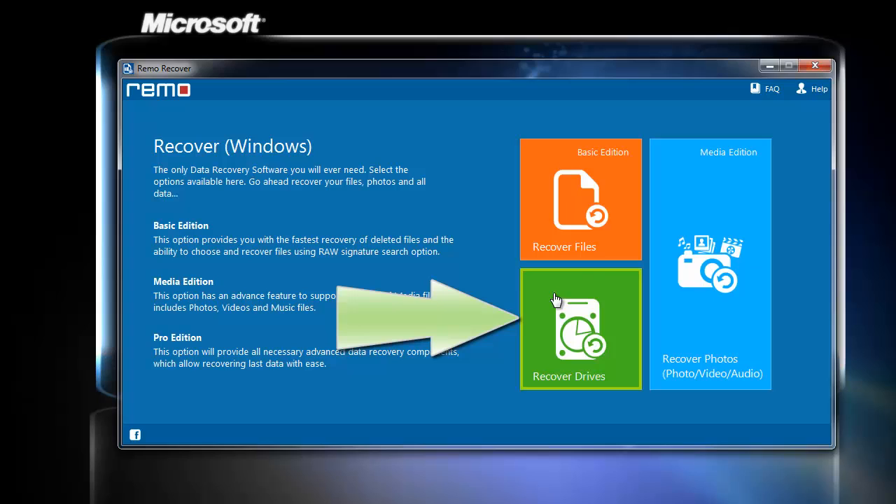
Choose Recover Drives on the Remo Recover home screen
{"action": "left_click", "coordinate": [579, 329]}
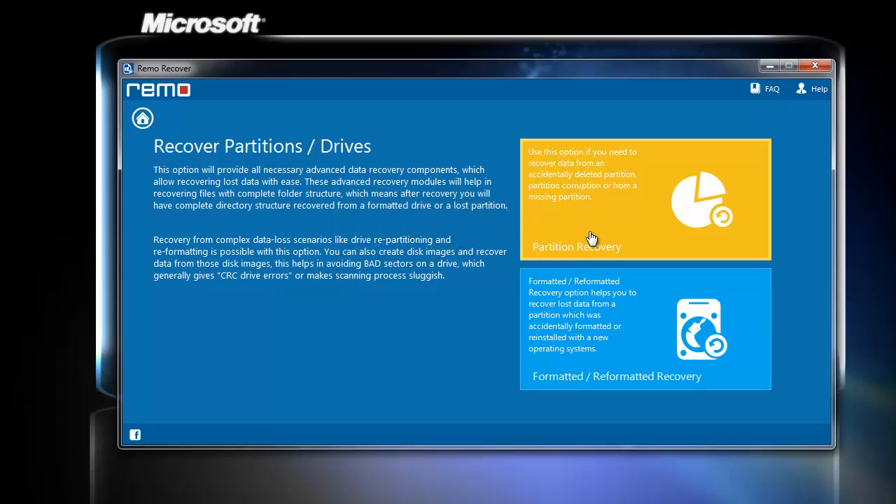
Run Partition Recovery on Disk - 1 and proceed with the found FAT16 - 2 partition
{"action": "left_click", "coordinate": [576, 246]}
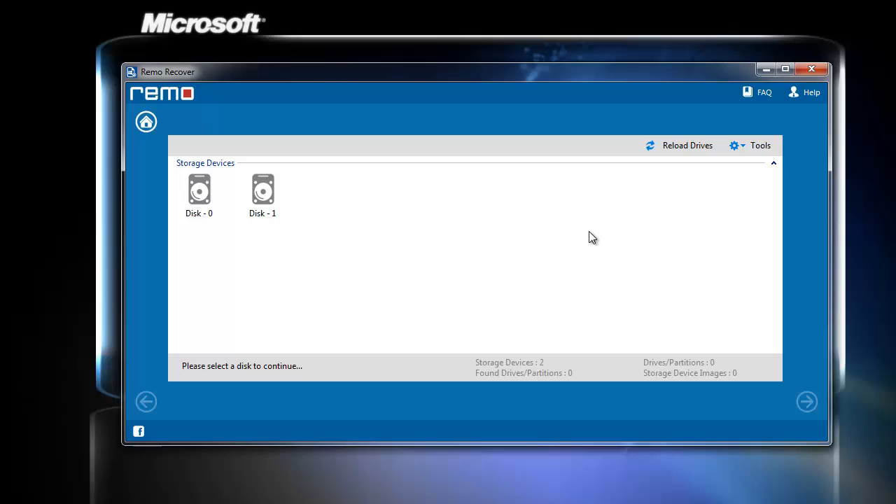
{"action": "mouse_move", "coordinate": [501, 255]}
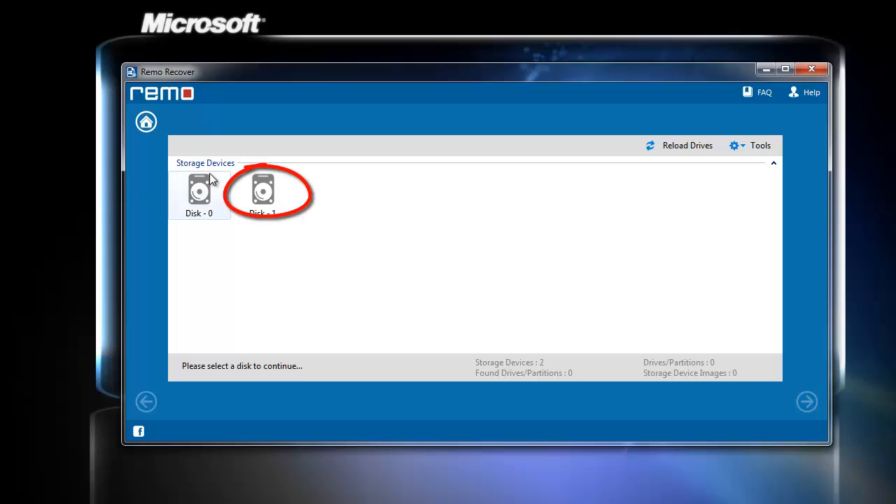
{"action": "left_click", "coordinate": [264, 193]}
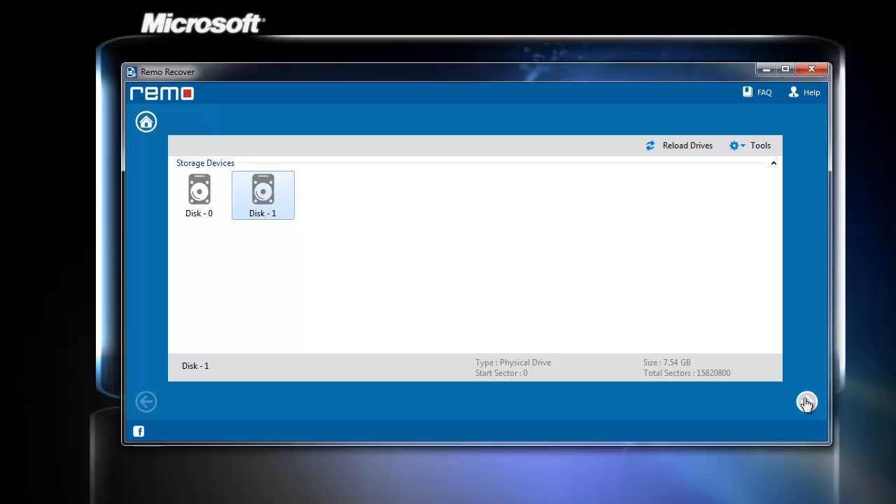
{"action": "left_click", "coordinate": [806, 403]}
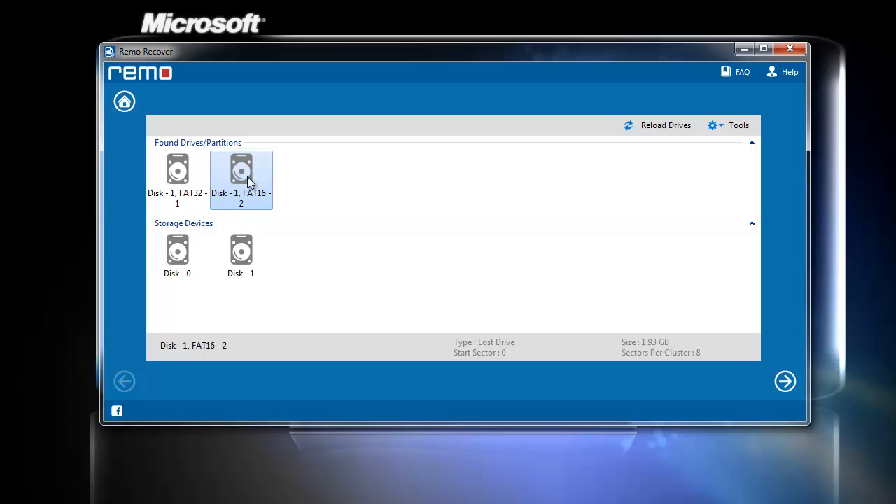
{"action": "mouse_move", "coordinate": [784, 381]}
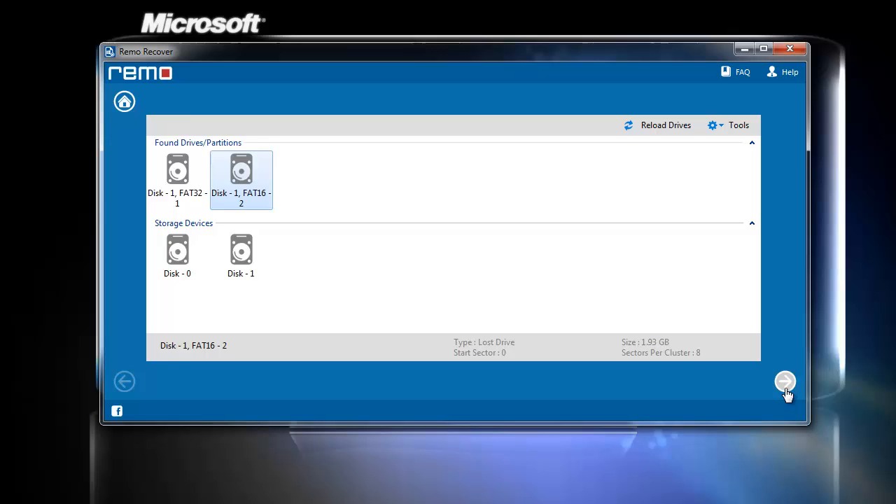
{"action": "left_click", "coordinate": [783, 381]}
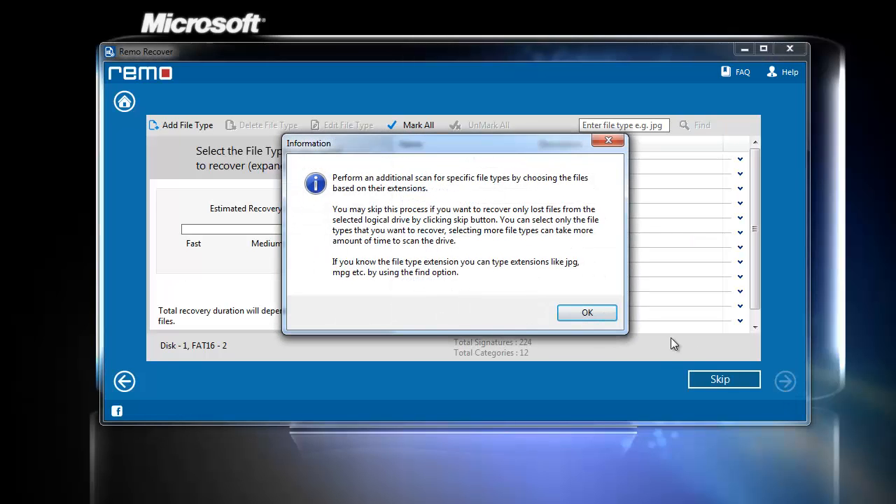
Skip file-type selection and scan, yielding 1.56 GB in 789 files and 95 folders
{"action": "left_click", "coordinate": [587, 312]}
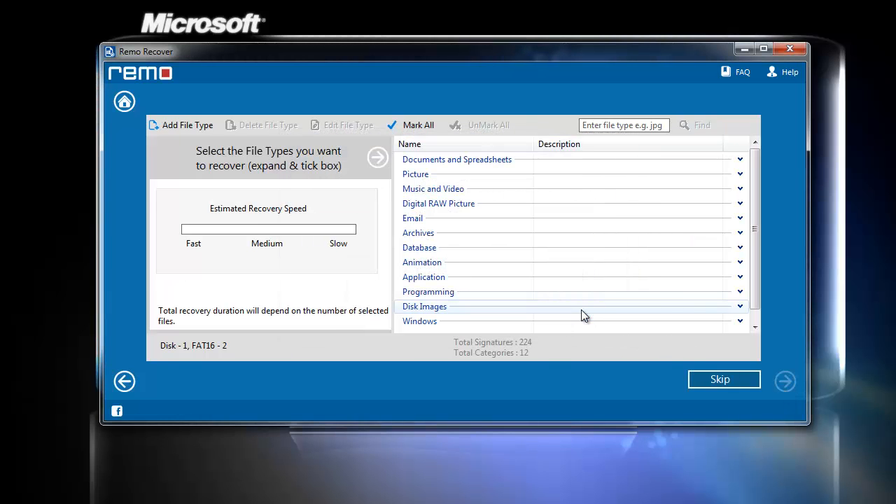
{"action": "mouse_move", "coordinate": [622, 343]}
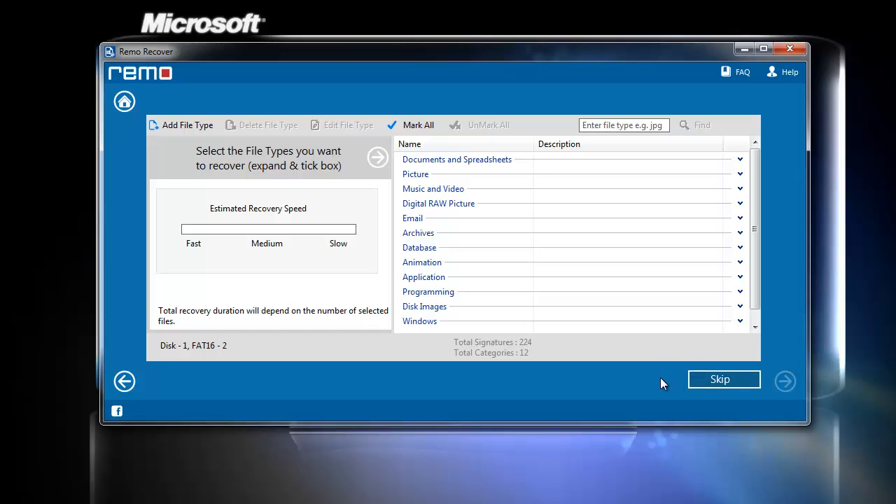
{"action": "left_click", "coordinate": [724, 378]}
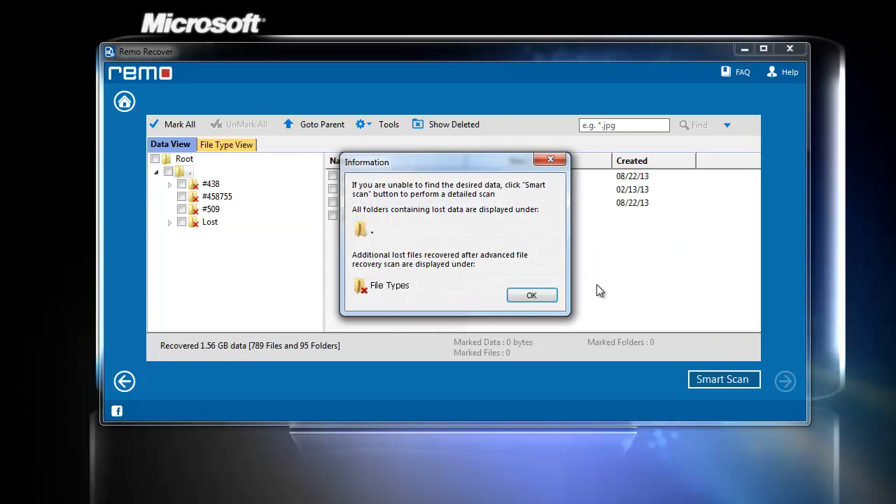
Mark 346 files (65.2 MB, 47 folders) for recovery and continue to the save step
{"action": "left_click", "coordinate": [531, 294]}
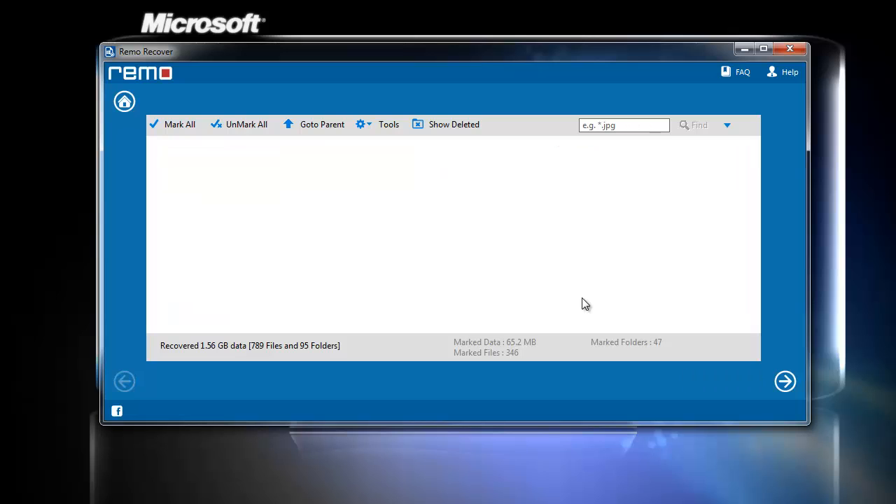
{"action": "left_click", "coordinate": [783, 381]}
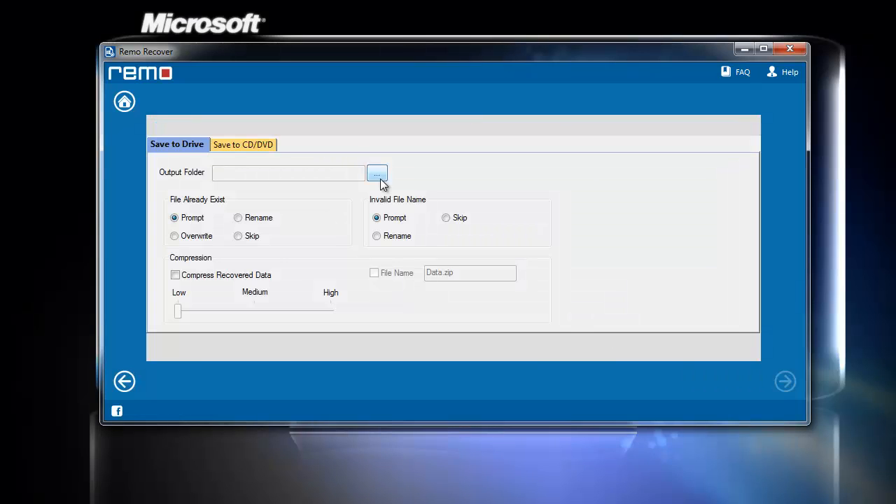
Set the output folder to F:\recovered files and start saving the marked files
{"action": "left_click", "coordinate": [376, 174]}
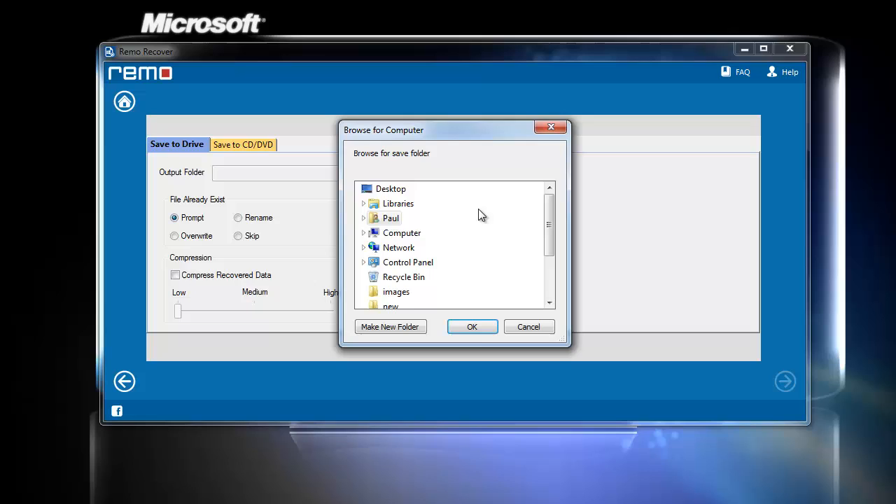
{"action": "left_click", "coordinate": [472, 326]}
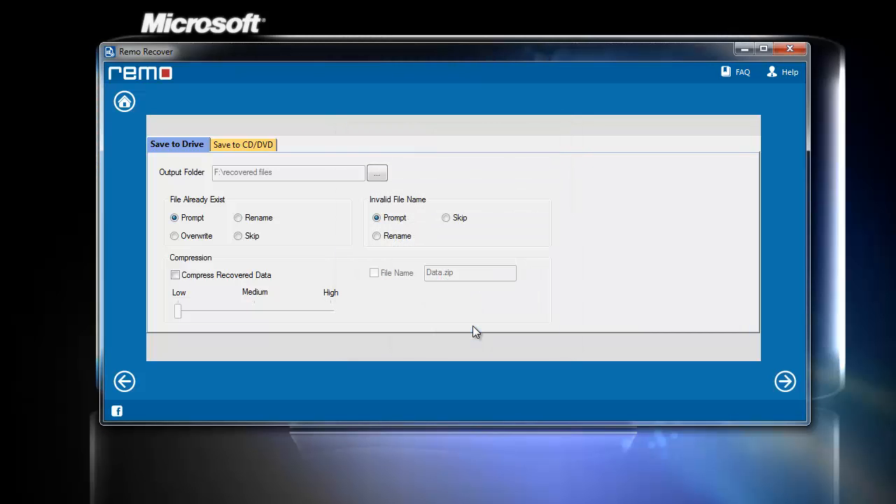
{"action": "mouse_move", "coordinate": [784, 380]}
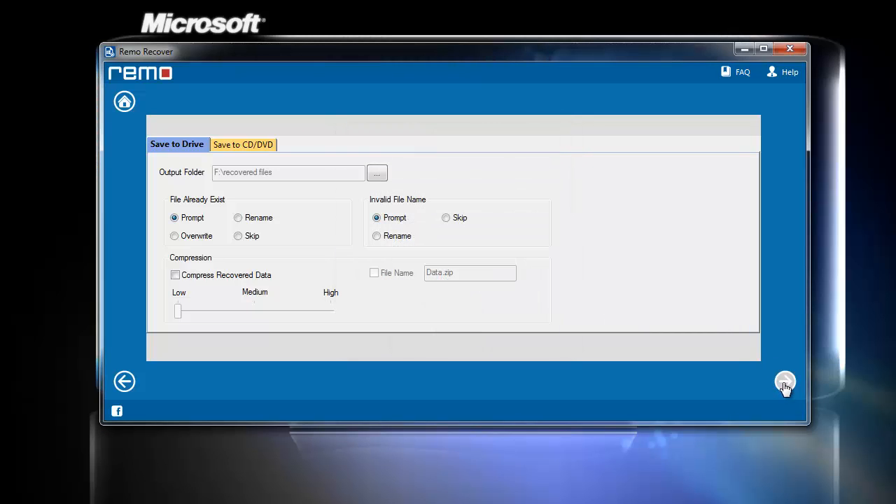
{"action": "left_click", "coordinate": [784, 381]}
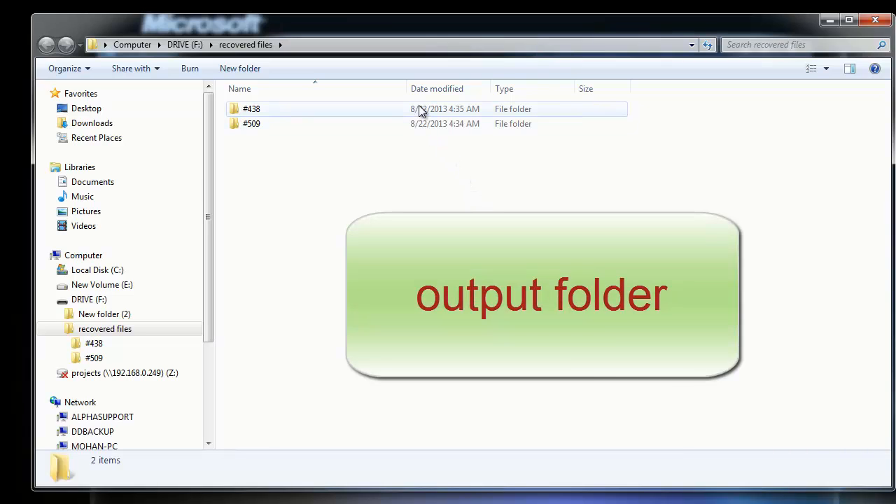
{"action": "mouse_move", "coordinate": [431, 118]}
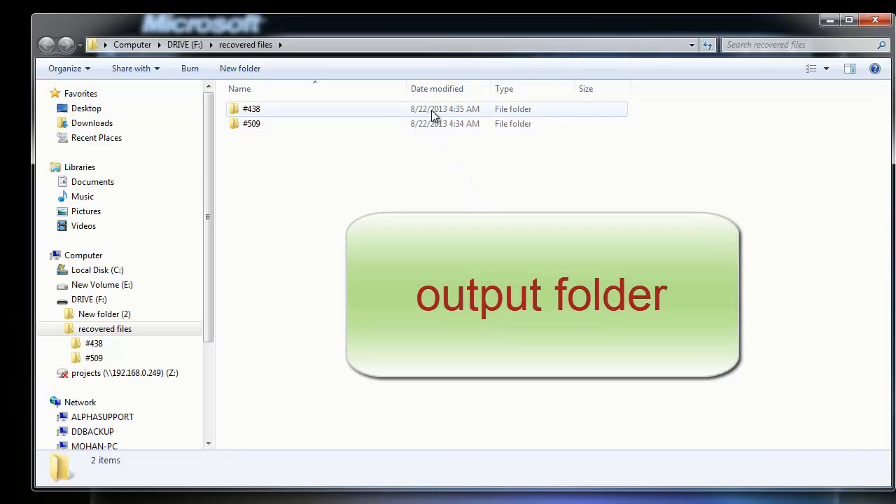
Browse into recovered folder #438 inside F:\recovered files to verify the restore
{"action": "double_click", "coordinate": [252, 109]}
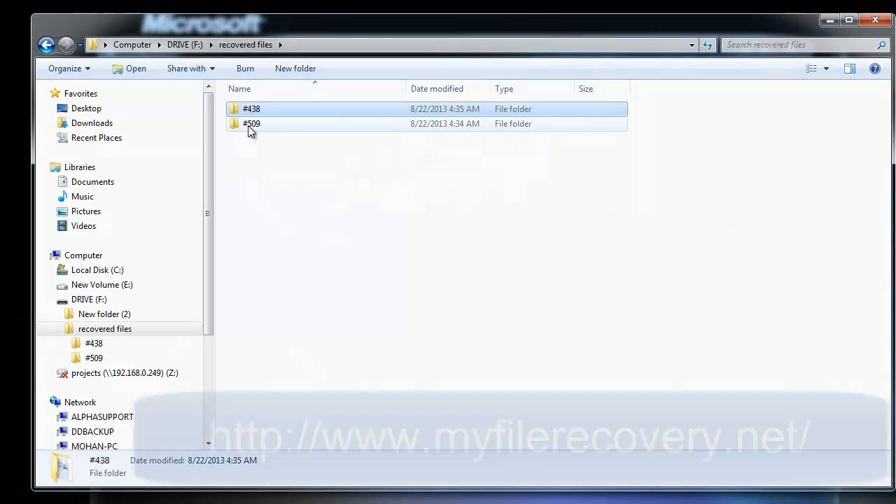
{"action": "mouse_move", "coordinate": [358, 139]}
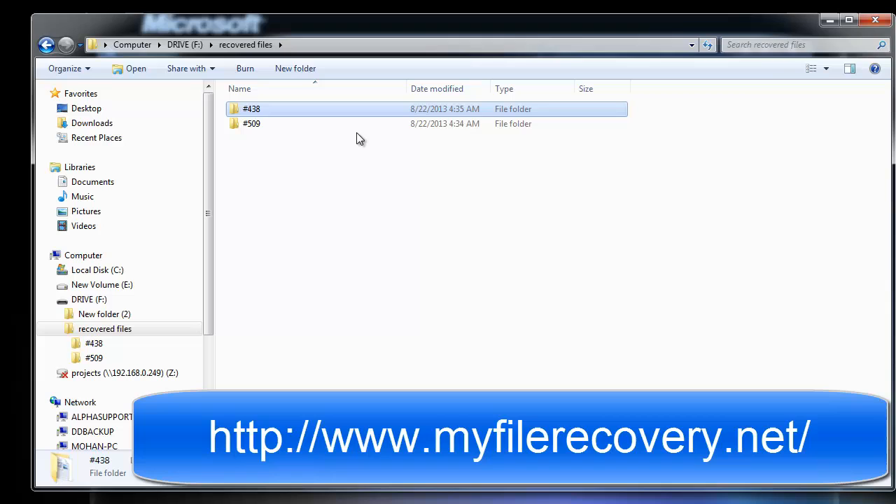